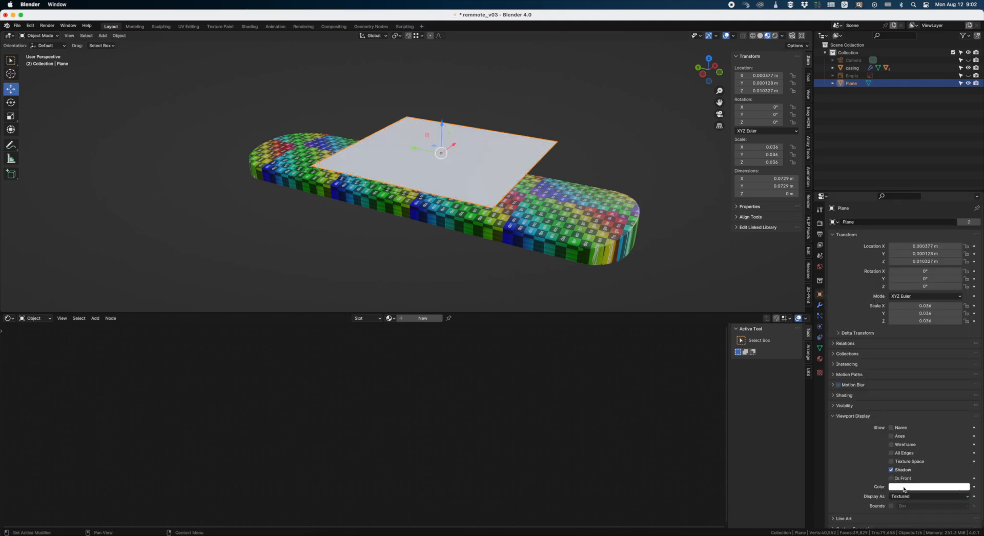
# Add a UV Project modifier to the casing using the Plane as projector.
pyautogui.click(928, 496)
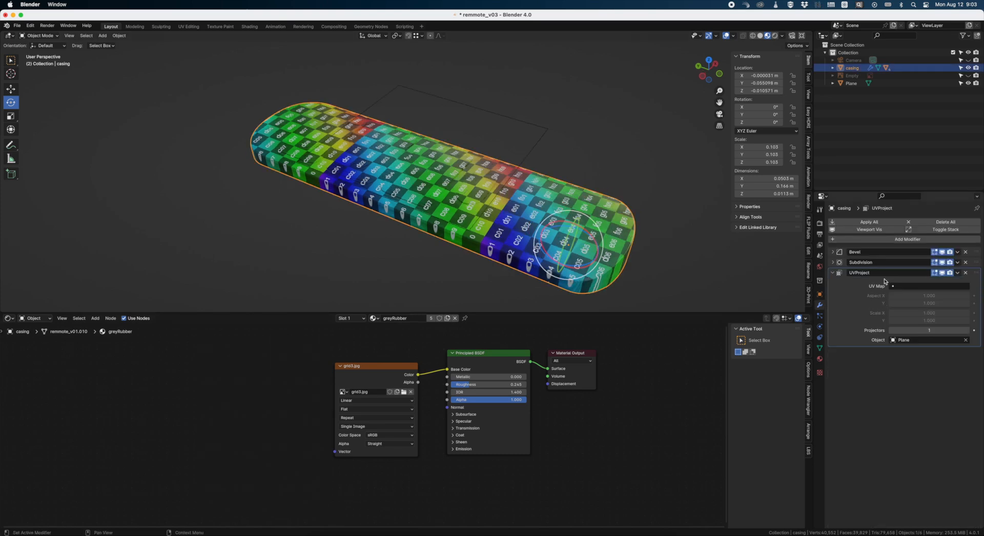
pyautogui.moveTo(925, 339)
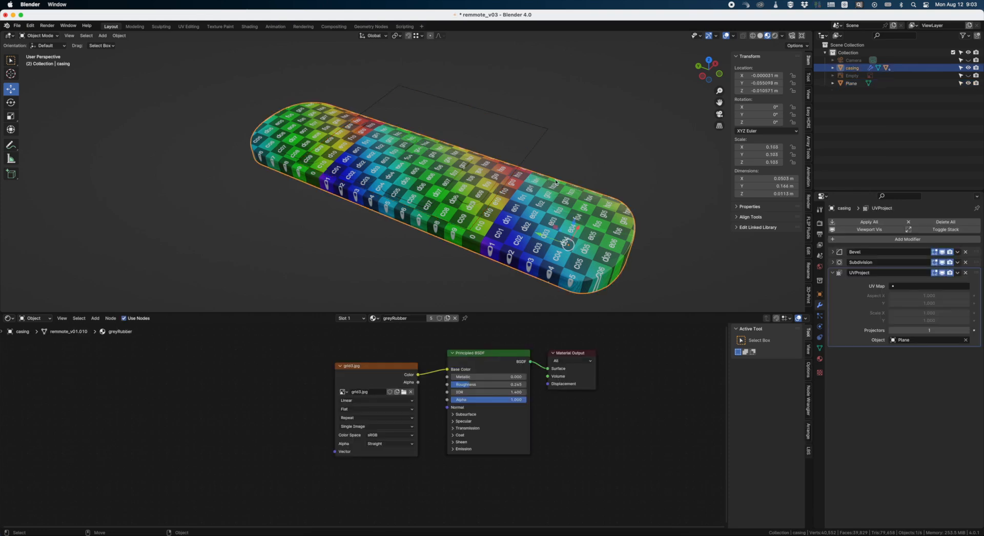
# Apply the UV Project modifier so only Bevel and Subdivision remain on the casing.
pyautogui.click(957, 273)
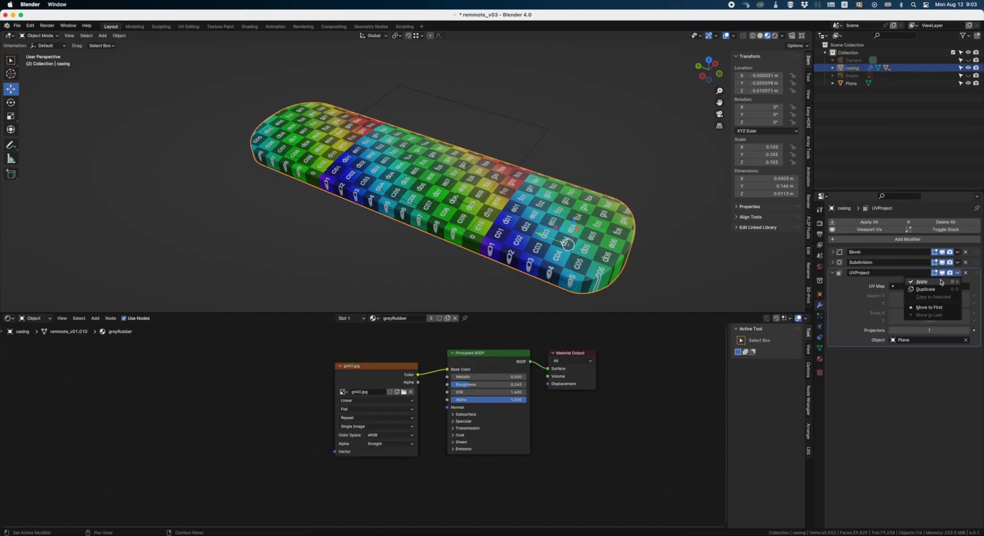
pyautogui.click(920, 281)
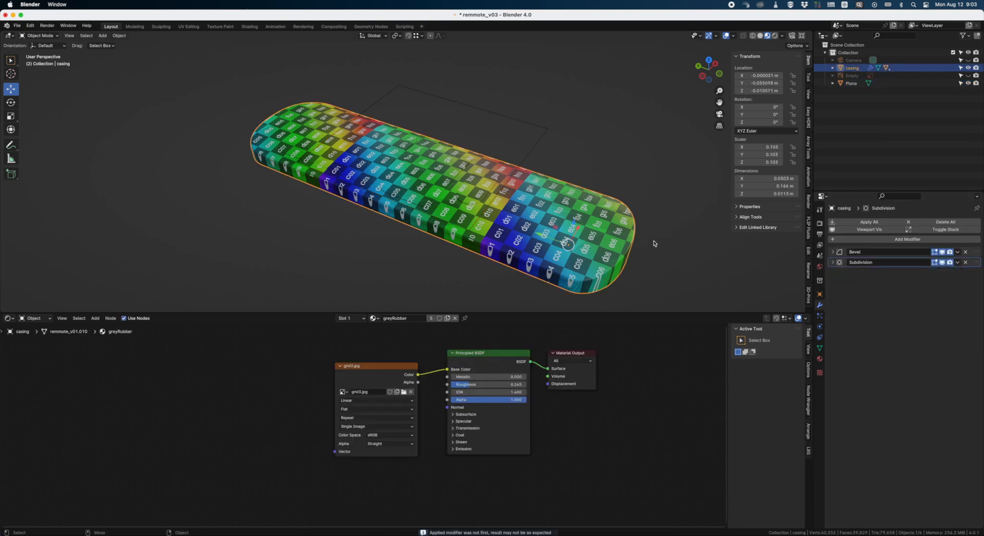